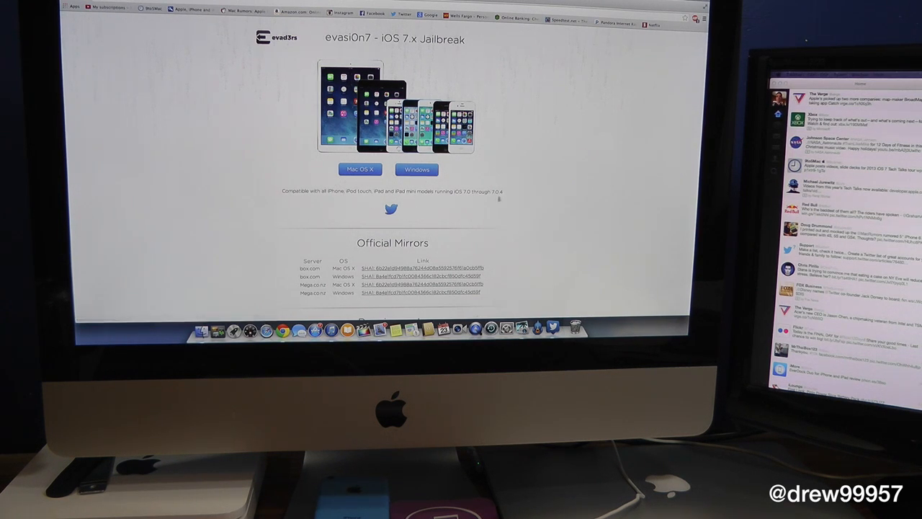
# Scroll through the evasi0n.com mirrors, requirements, read-me warnings and FAQ sections
pyautogui.scroll(-3)
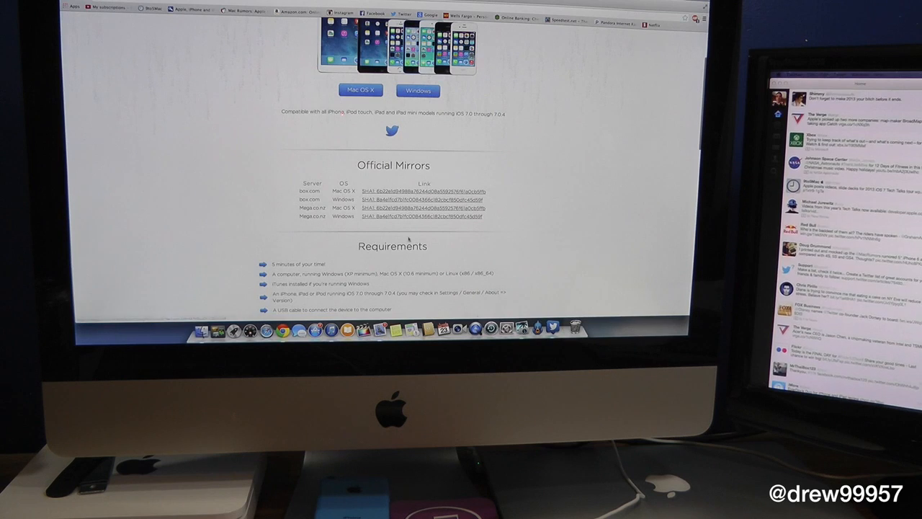
pyautogui.scroll(-3)
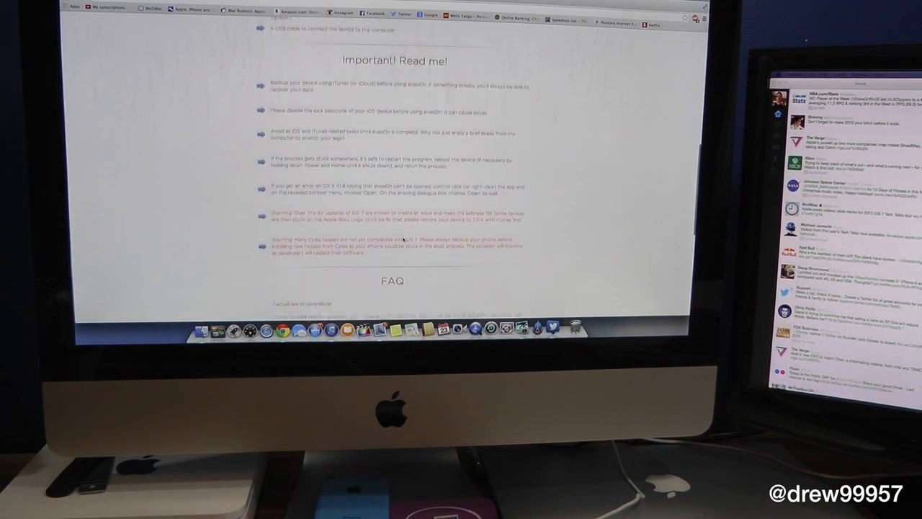
pyautogui.scroll(-3)
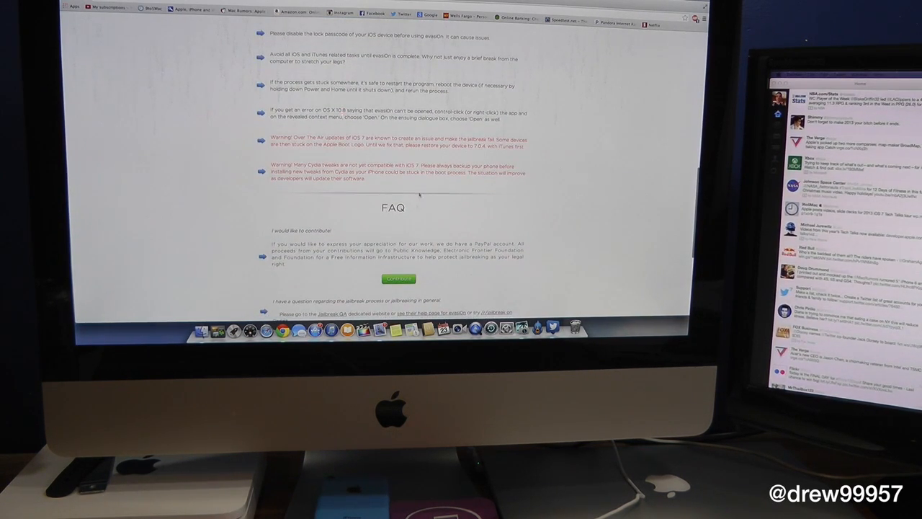
pyautogui.scroll(-3)
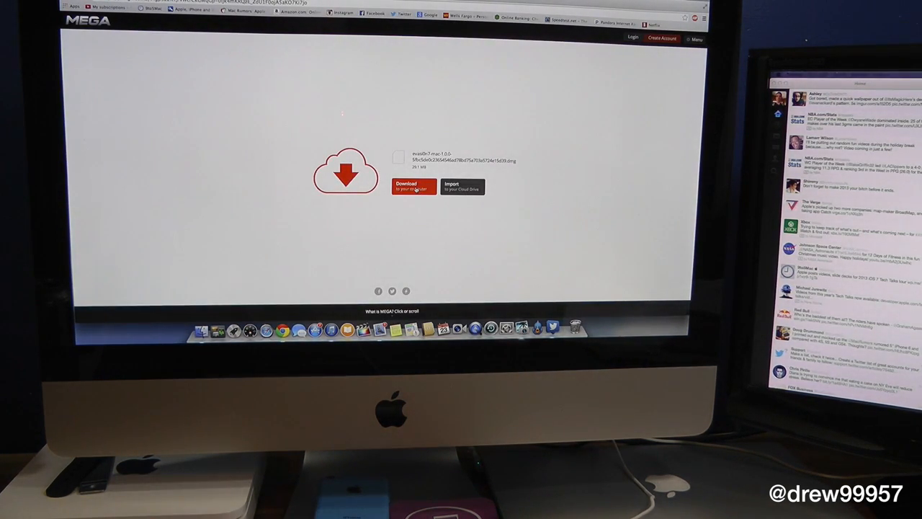
# Download the evasi0n 7 Mac dmg from the MEGA mirror to the desktop
pyautogui.click(407, 185)
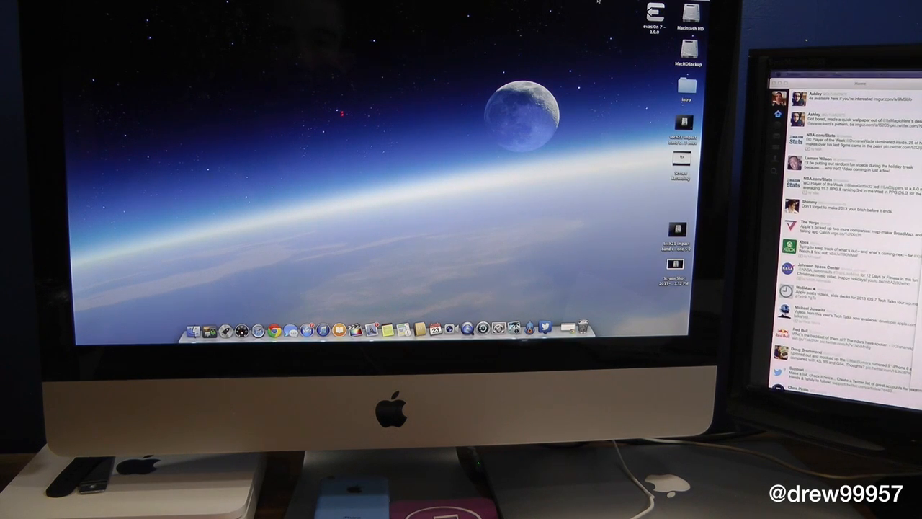
# Mount the downloaded evasi0n 7 dmg from the desktop and launch the jailbreak app
pyautogui.moveTo(655, 15); pyautogui.dragTo(375, 127)
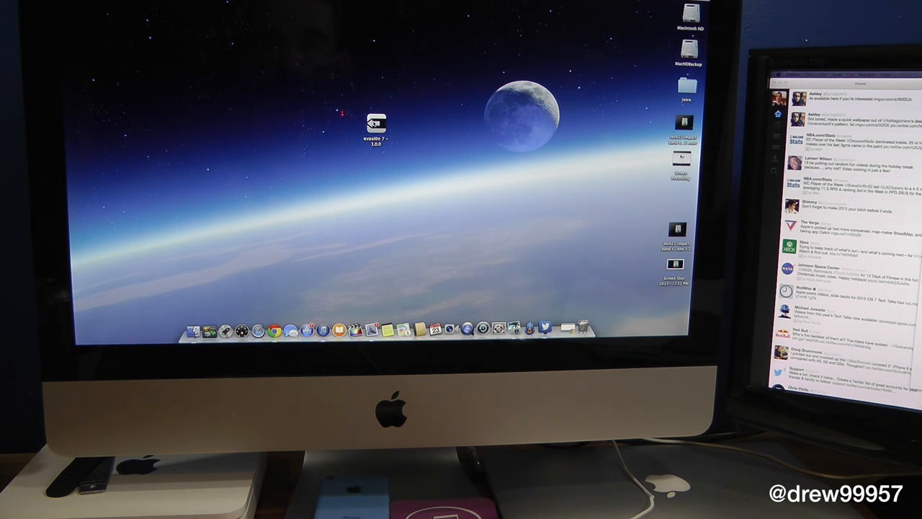
pyautogui.click(375, 123)
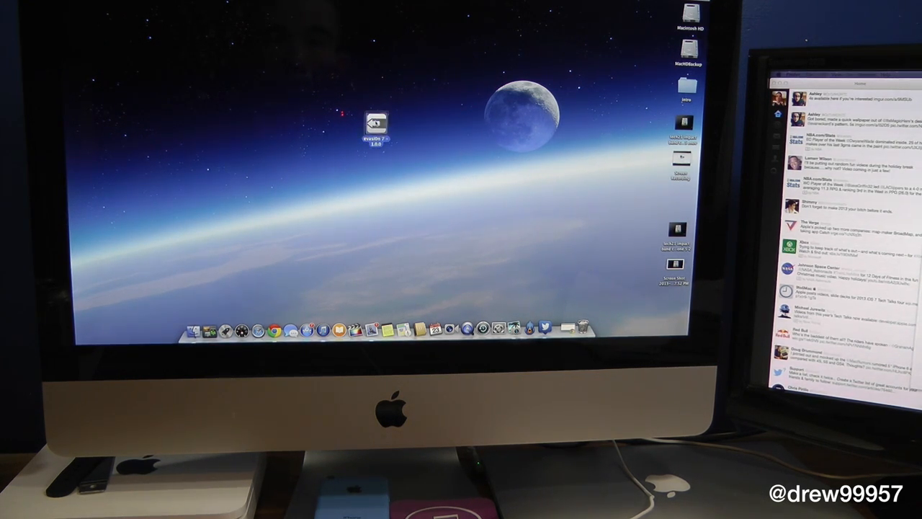
pyautogui.doubleClick(374, 123)
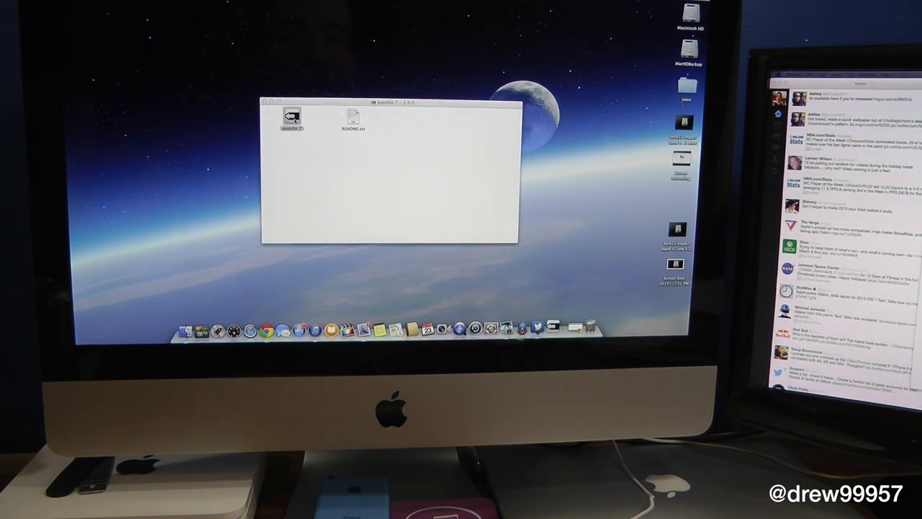
pyautogui.doubleClick(291, 117)
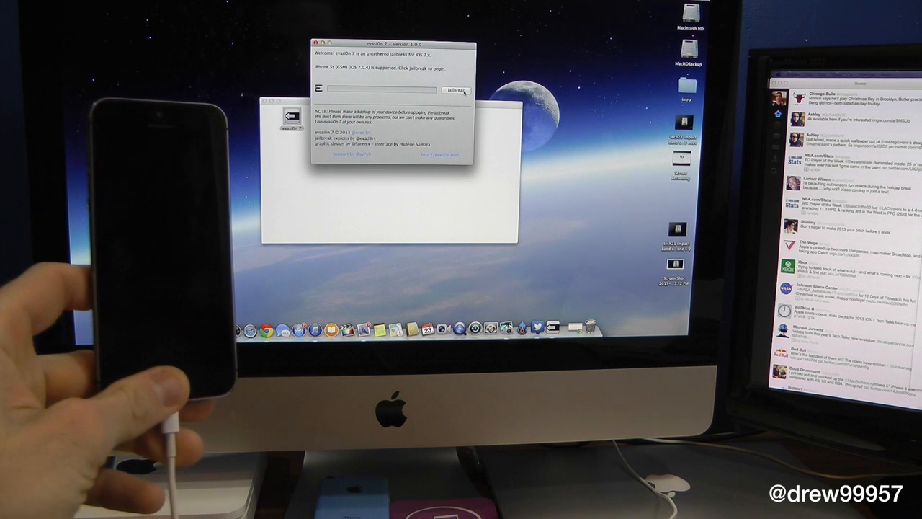
# Run the jailbreak on the connected iPhone and exit evasi0n 7 once it finishes
pyautogui.click(455, 90)
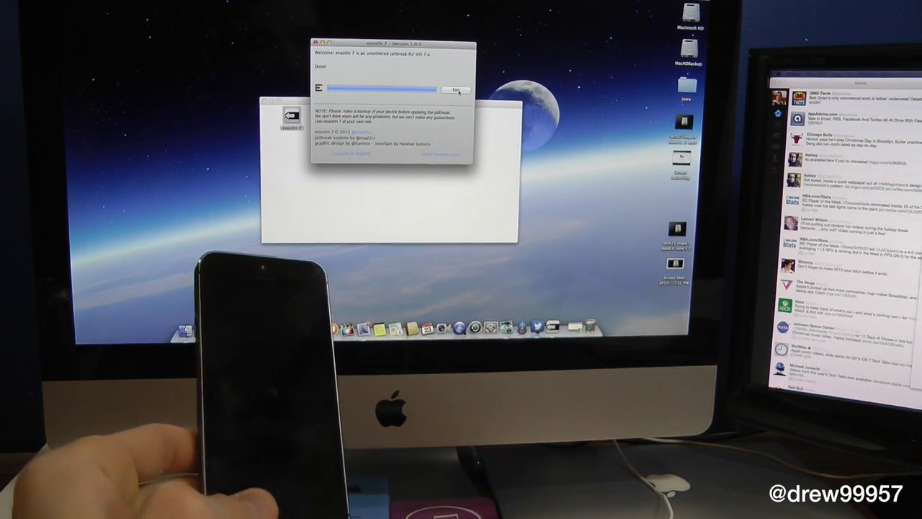
pyautogui.click(455, 89)
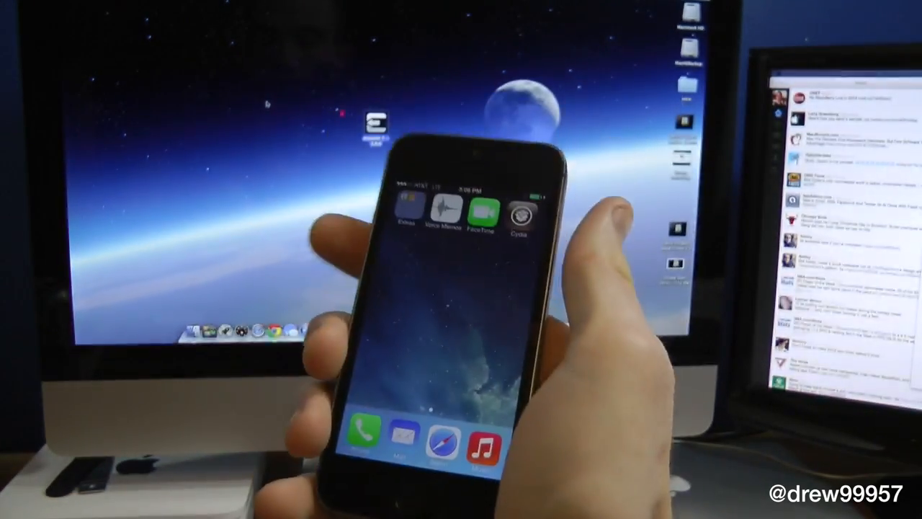
# Launch Cydia from the iPhone home screen and let it prepare the filesystem
pyautogui.click(519, 213)
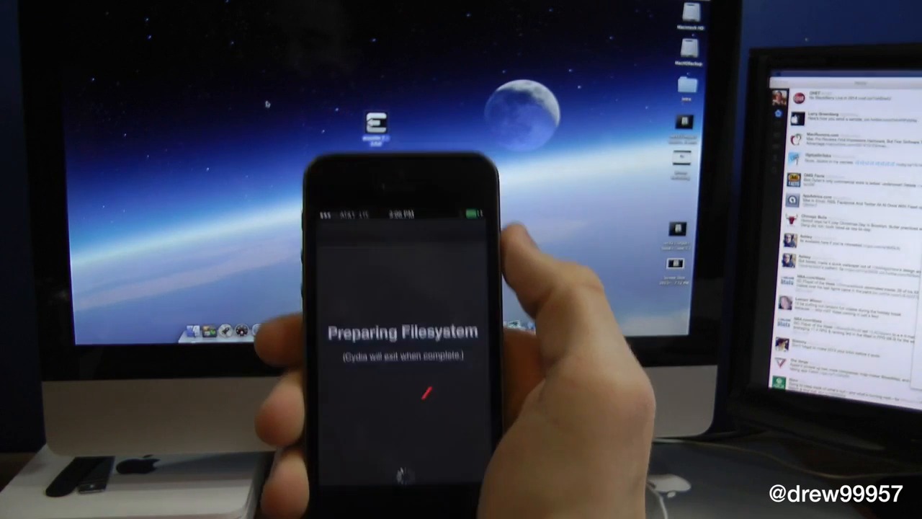